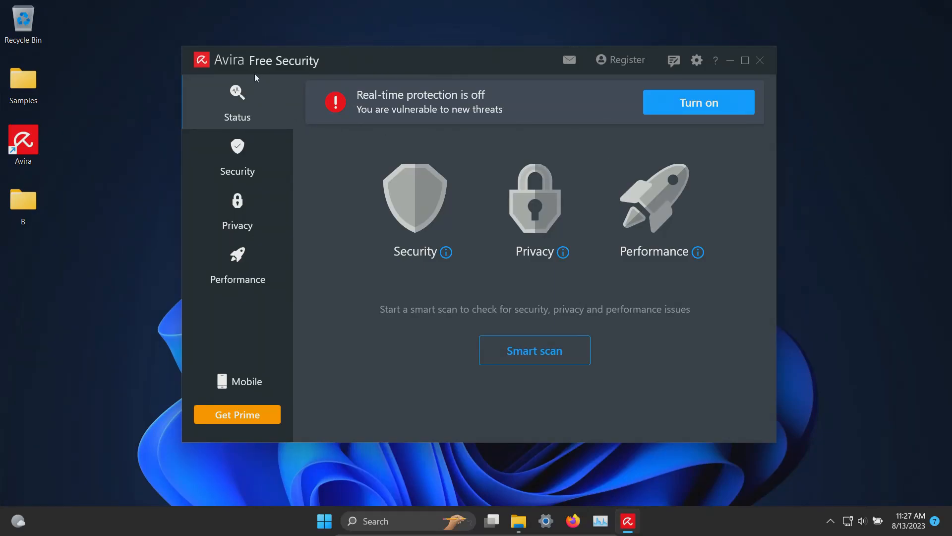
{"action": "mouse_move", "coordinate": [518, 521]}
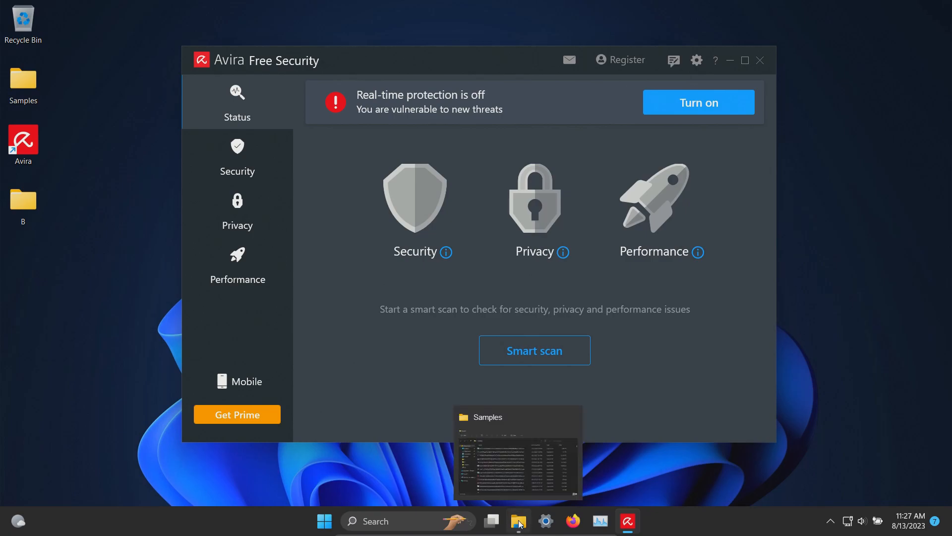
Browse through the Samples folder of malware executables.
{"action": "left_click", "coordinate": [517, 453]}
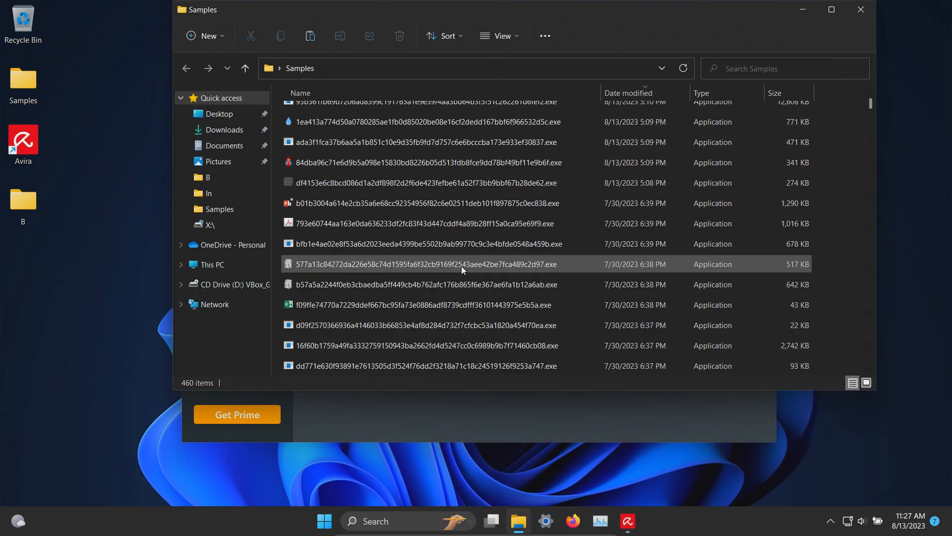
{"action": "scroll", "scroll_direction": "down", "scroll_amount": 3}
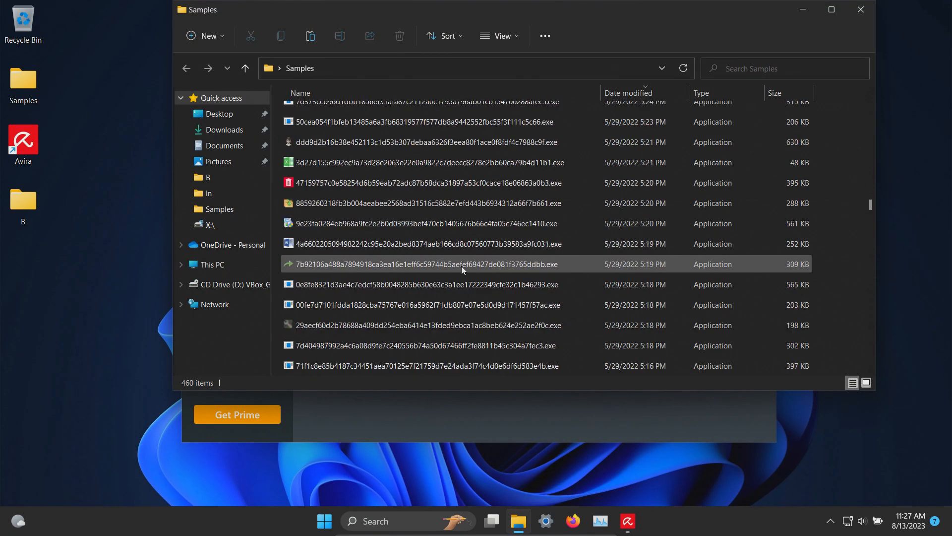
{"action": "scroll", "scroll_direction": "down", "scroll_amount": 3}
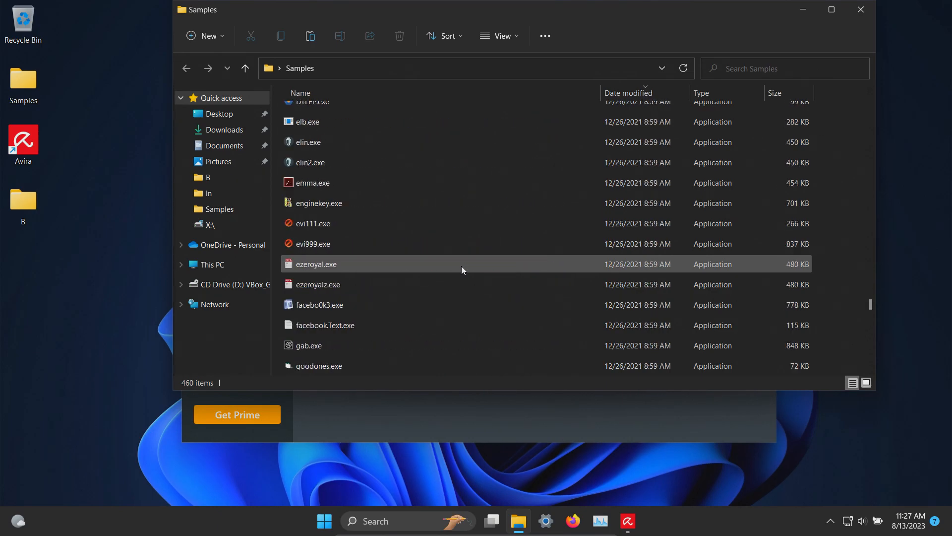
{"action": "scroll", "scroll_direction": "down", "scroll_amount": 3}
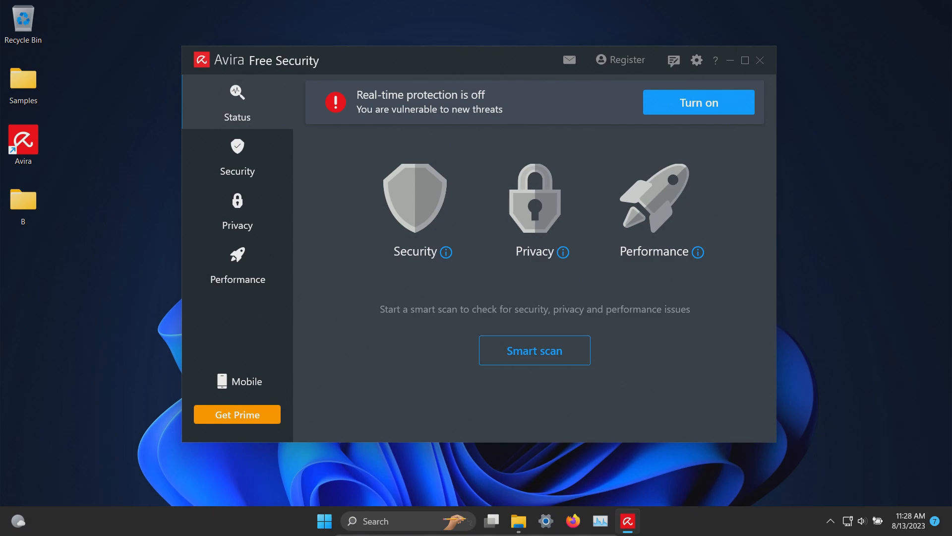
{"action": "mouse_move", "coordinate": [697, 102]}
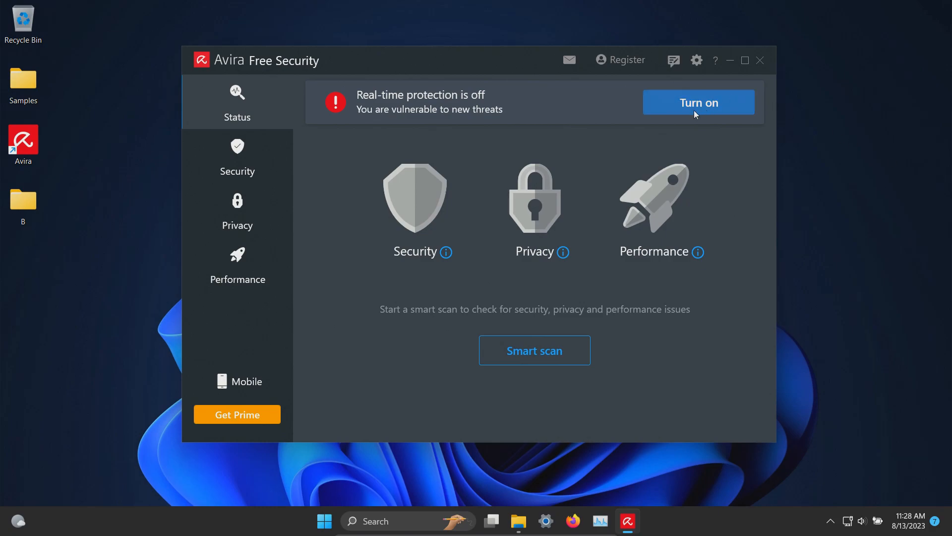
{"action": "mouse_move", "coordinate": [727, 177]}
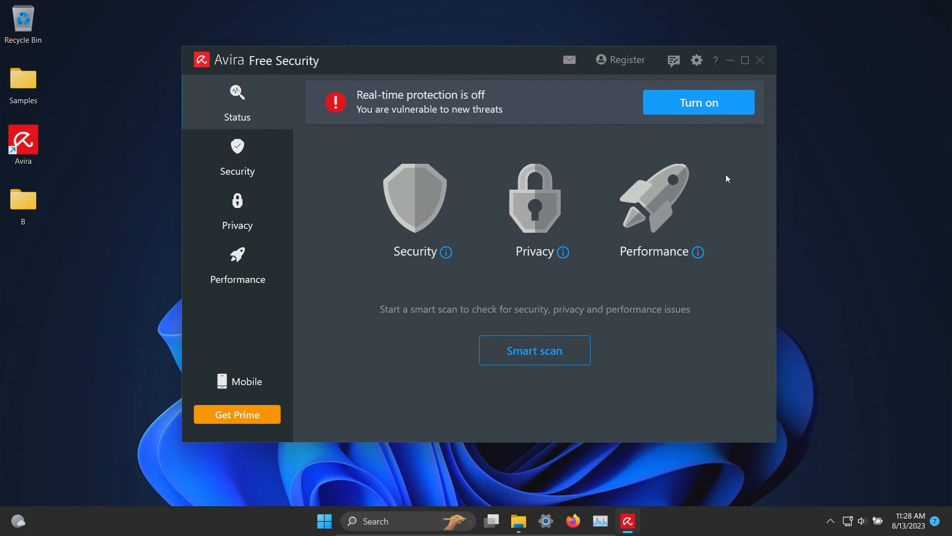
{"action": "mouse_move", "coordinate": [134, 137]}
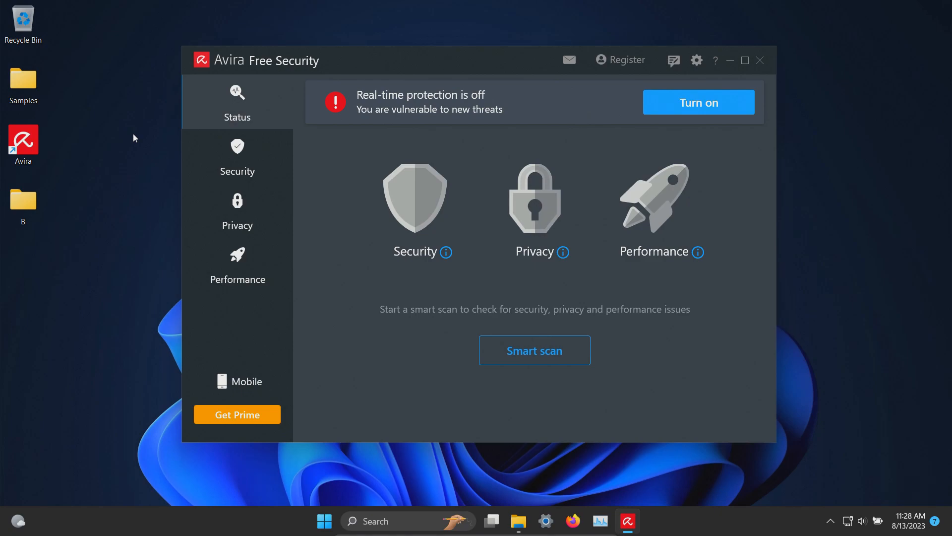
{"action": "mouse_move", "coordinate": [698, 102]}
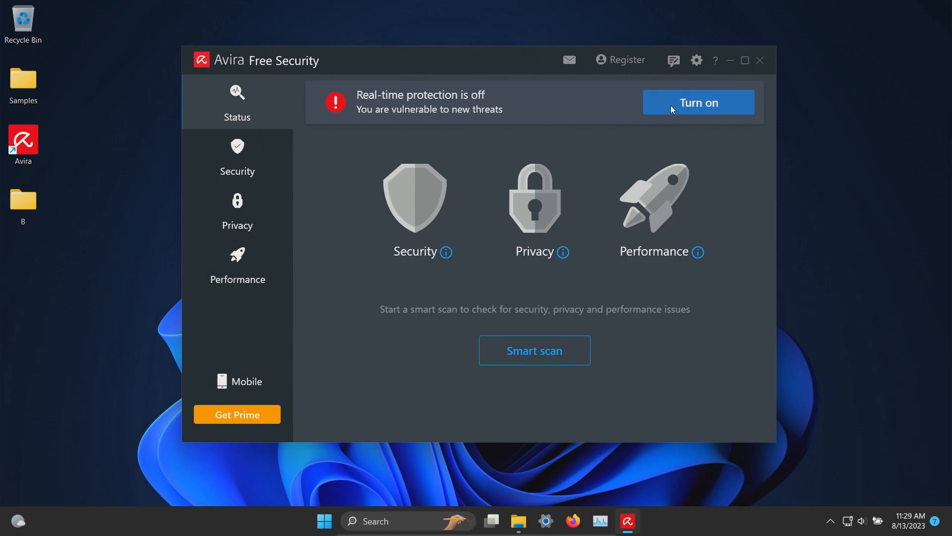
Switch real-time protection on and verify the enabled features under Security > Protection options.
{"action": "left_click", "coordinate": [697, 102]}
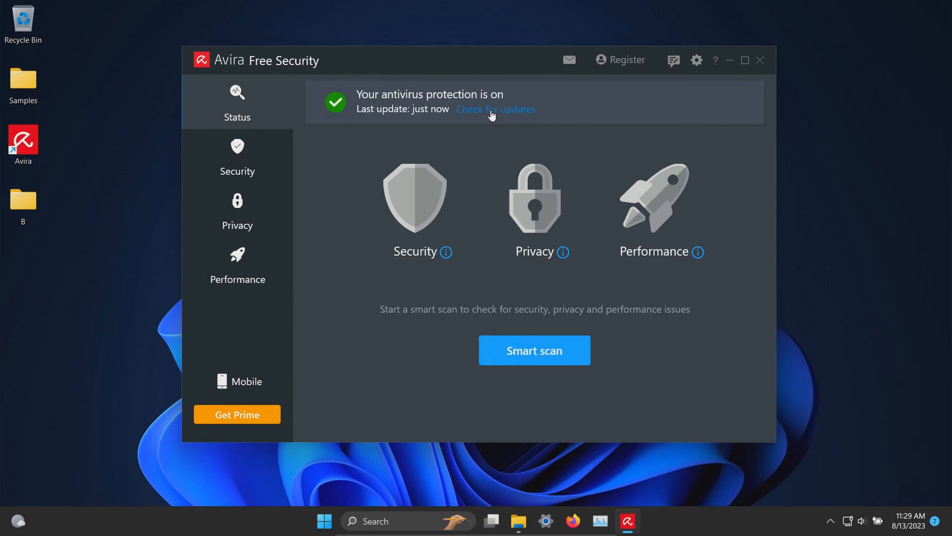
{"action": "mouse_move", "coordinate": [467, 165]}
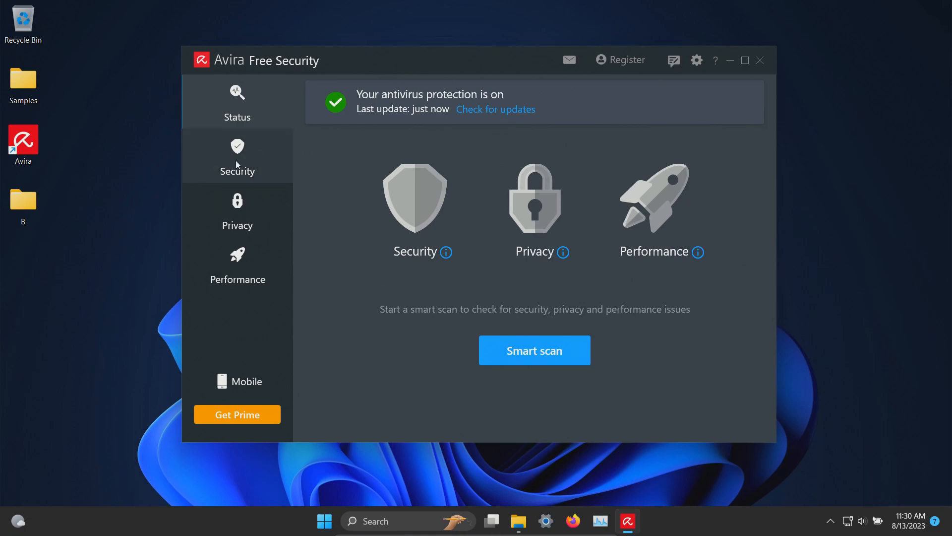
{"action": "left_click", "coordinate": [237, 157]}
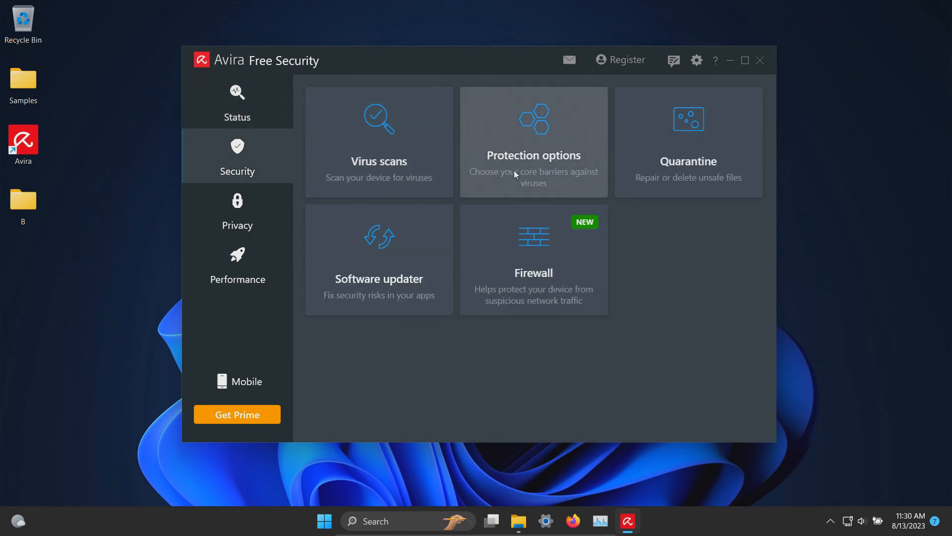
{"action": "left_click", "coordinate": [533, 142]}
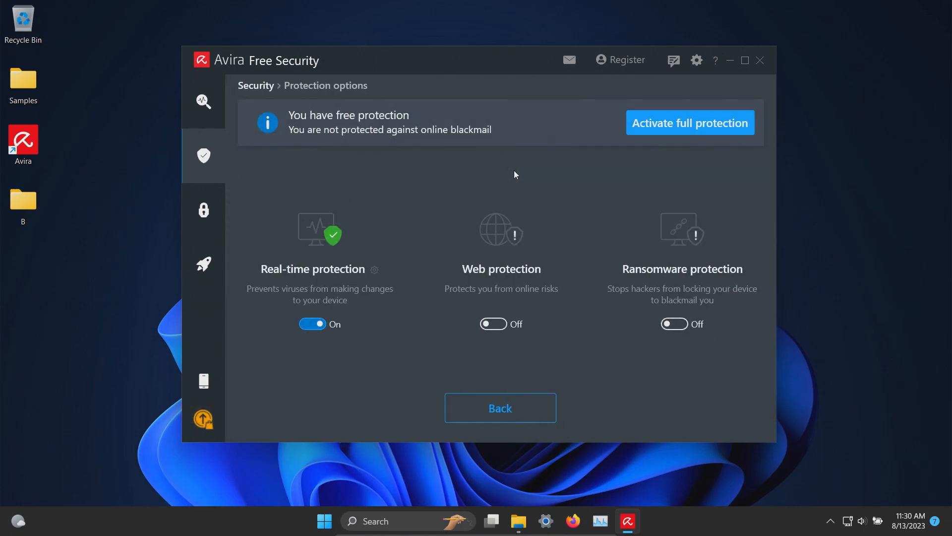
{"action": "mouse_move", "coordinate": [534, 244]}
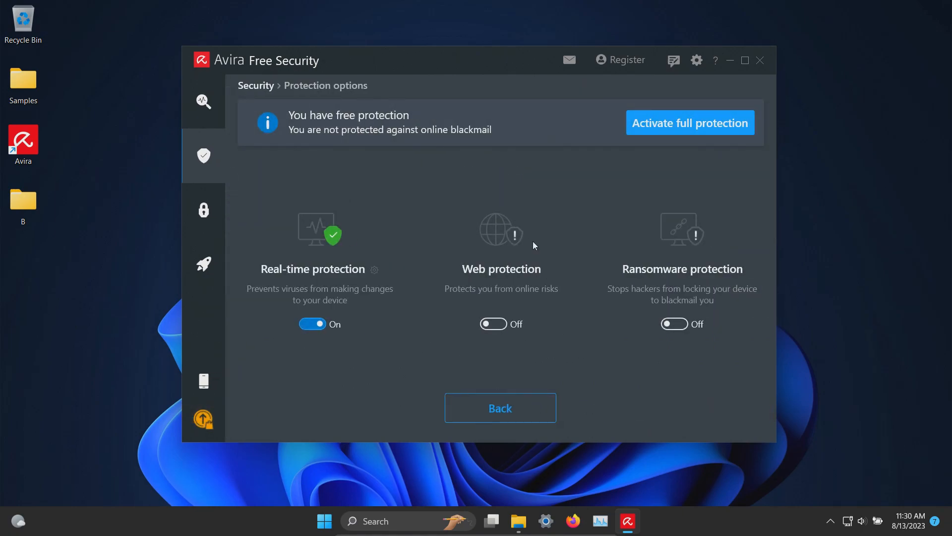
{"action": "mouse_move", "coordinate": [526, 205]}
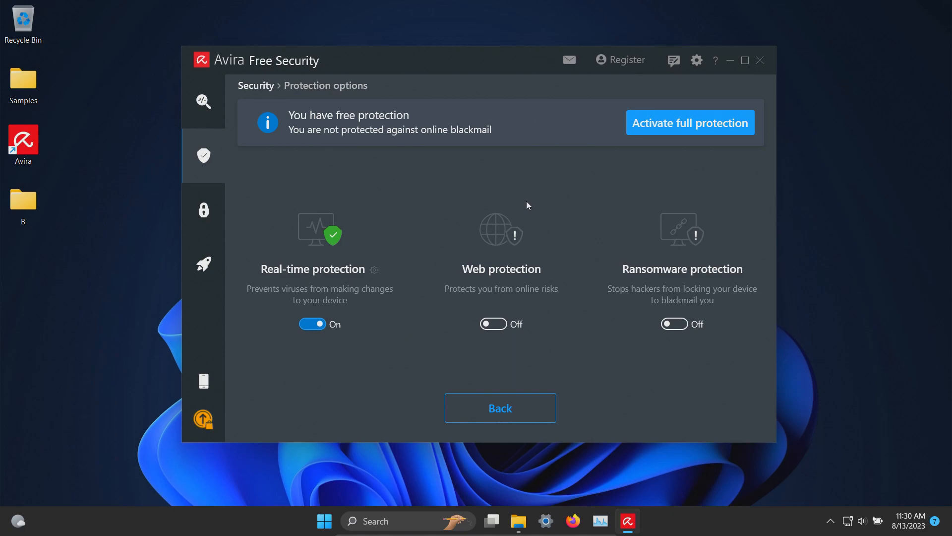
{"action": "mouse_move", "coordinate": [240, 118]}
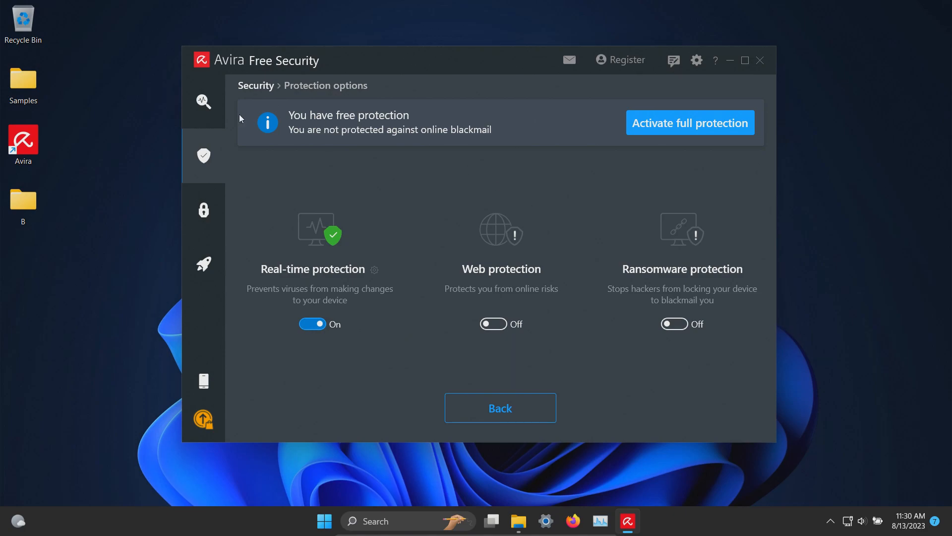
{"action": "left_click", "coordinate": [498, 407]}
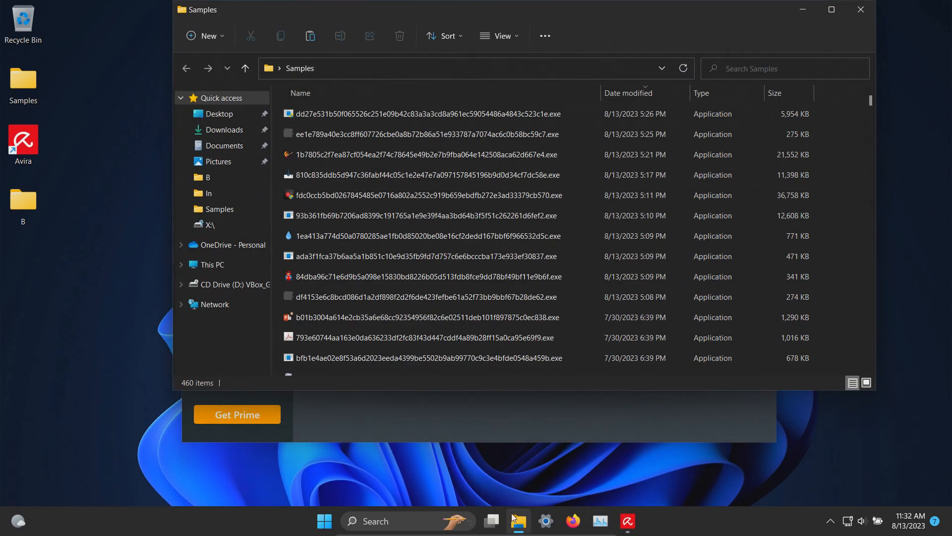
{"action": "mouse_move", "coordinate": [795, 26]}
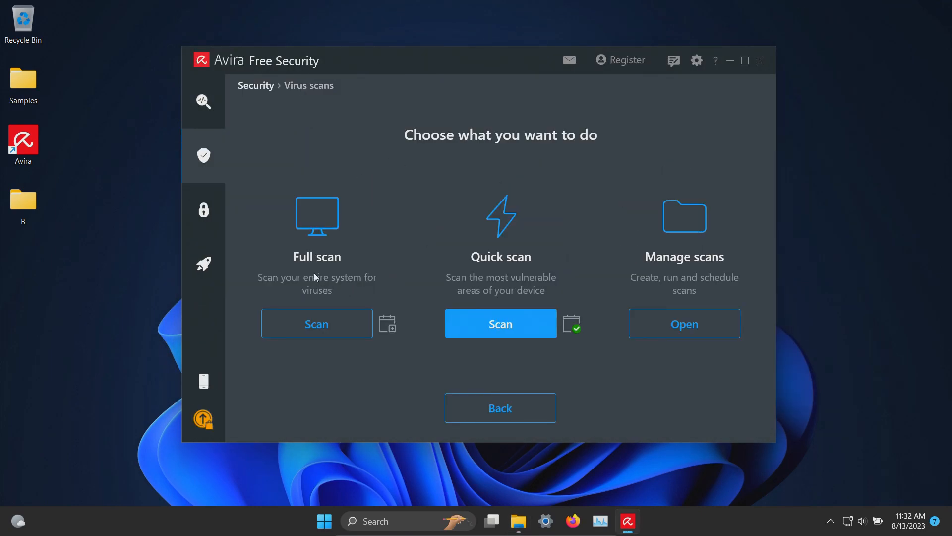
Run the full system scan and look through the Scan details list of 450 repaired threats.
{"action": "left_click", "coordinate": [315, 323]}
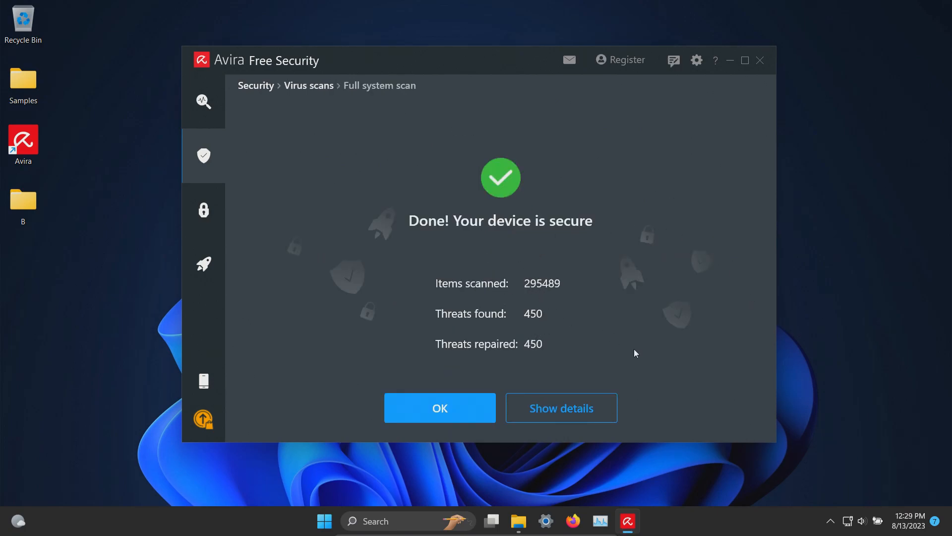
{"action": "left_click", "coordinate": [559, 407]}
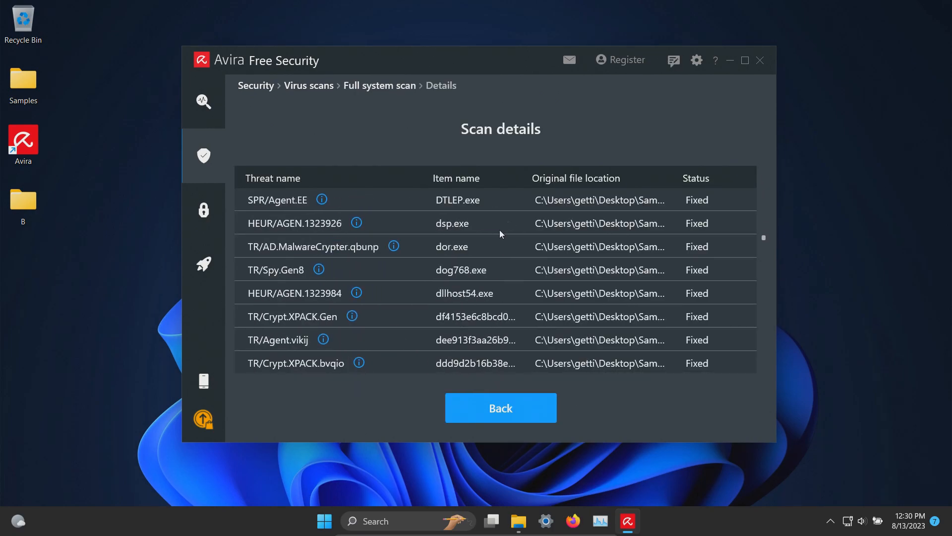
{"action": "scroll", "scroll_direction": "down", "scroll_amount": 3}
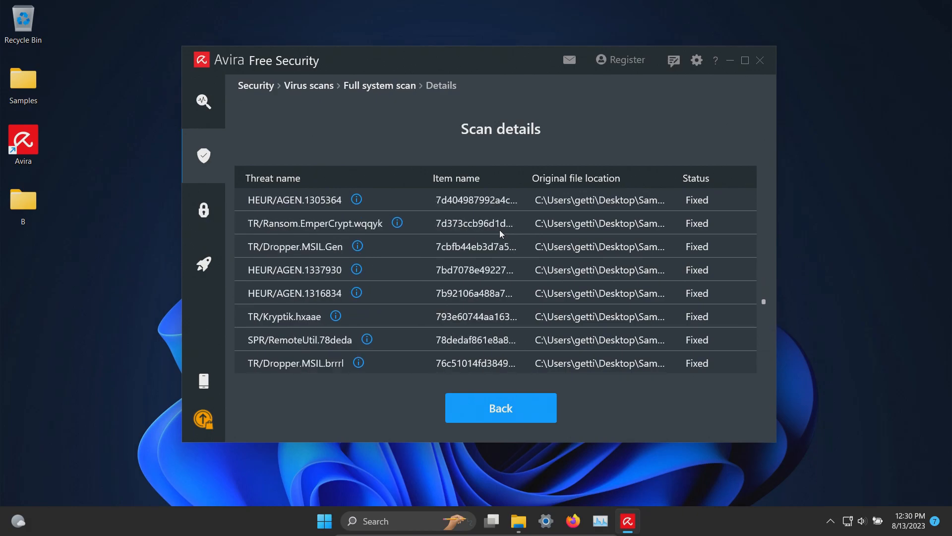
{"action": "scroll", "scroll_direction": "down", "scroll_amount": 3}
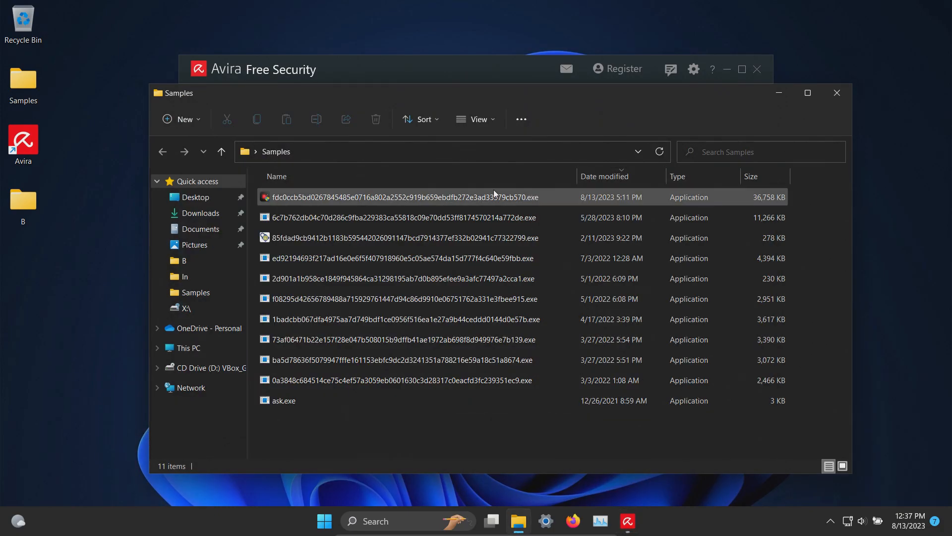
{"action": "mouse_move", "coordinate": [455, 196]}
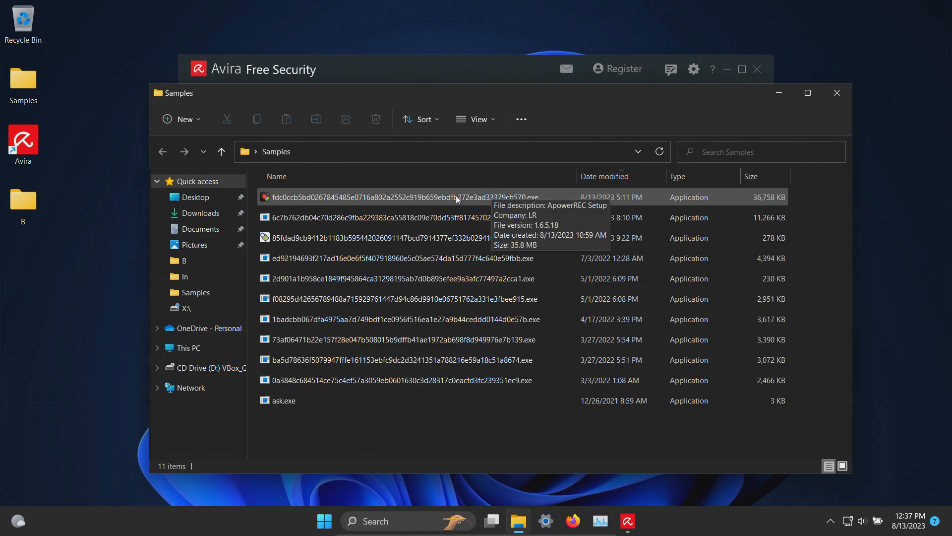
Run the 11 remaining sample files, refresh the folder and review Malwarebytes' 10 detected items.
{"action": "left_click", "coordinate": [401, 278]}
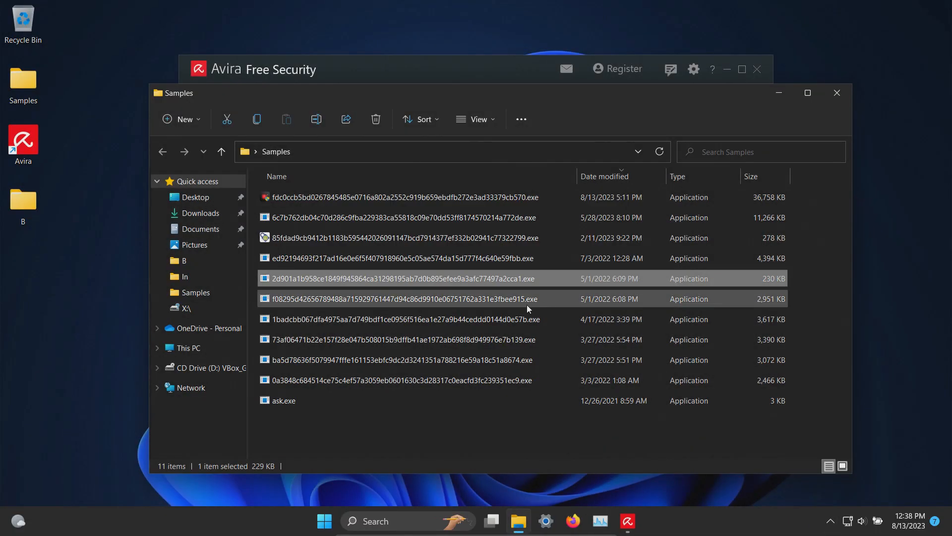
{"action": "left_click", "coordinate": [282, 400]}
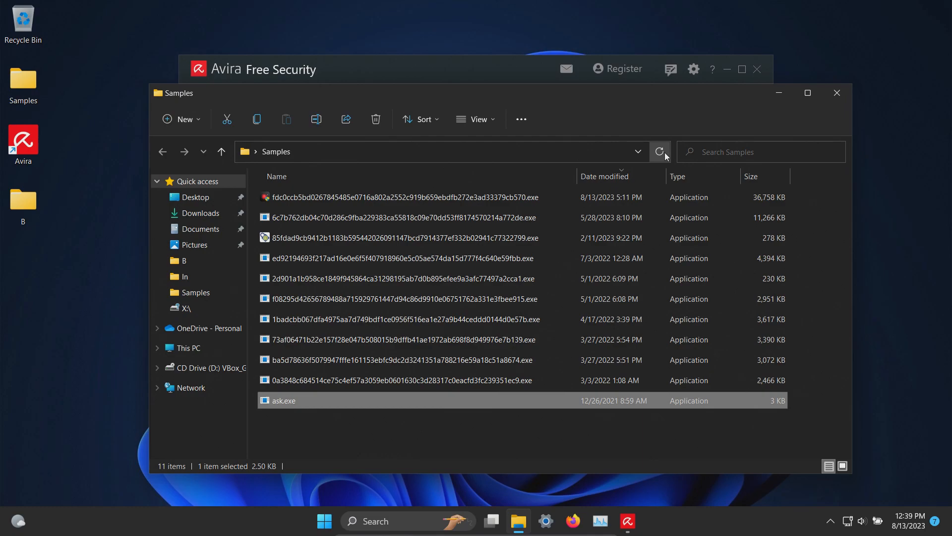
{"action": "mouse_move", "coordinate": [409, 231]}
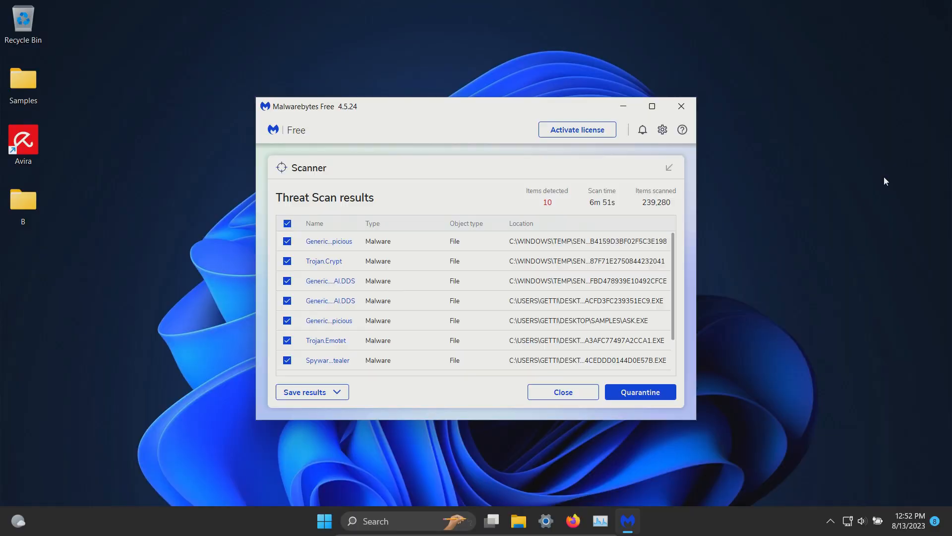
{"action": "mouse_move", "coordinate": [552, 207]}
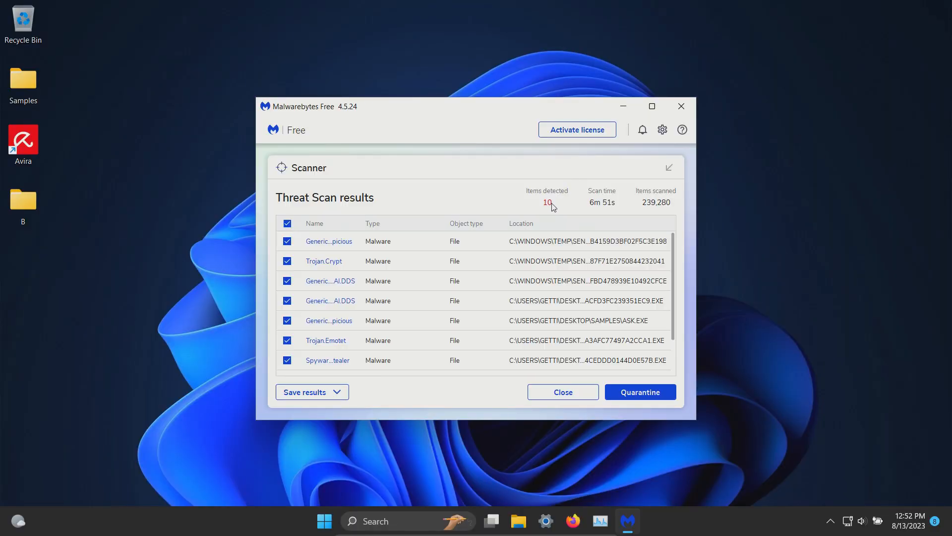
{"action": "scroll", "scroll_direction": "down", "scroll_amount": 3}
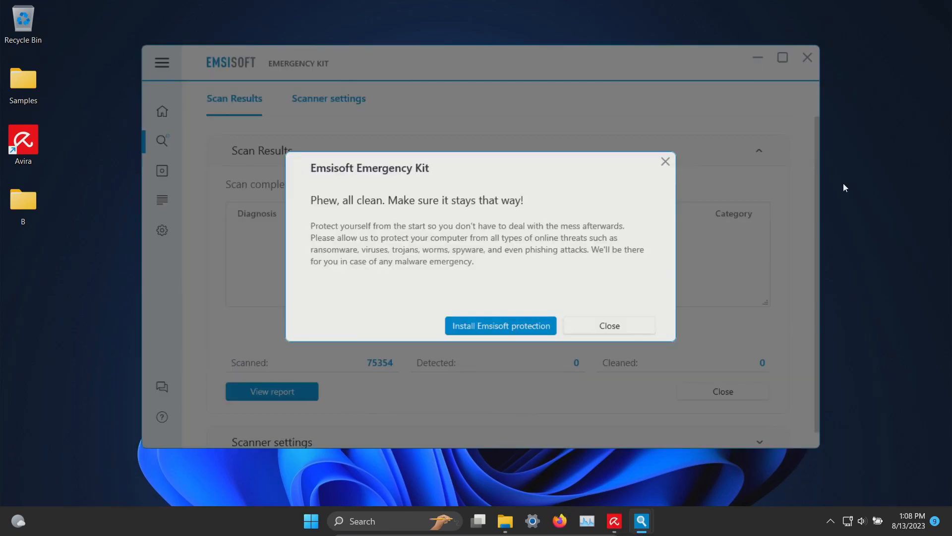
{"action": "mouse_move", "coordinate": [594, 315]}
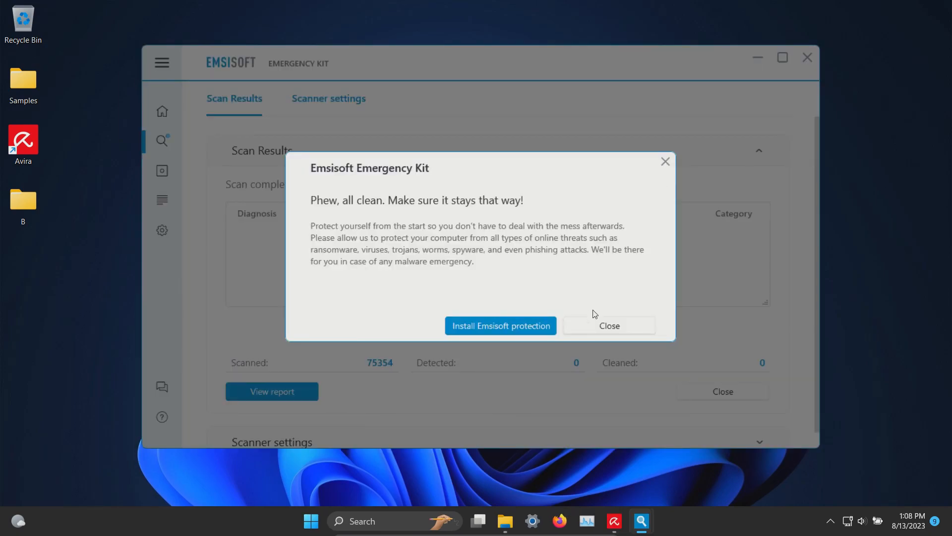
Dismiss the 'Phew, all clean' notice after Emsisoft's scan of 75354 items found nothing.
{"action": "left_click", "coordinate": [608, 325]}
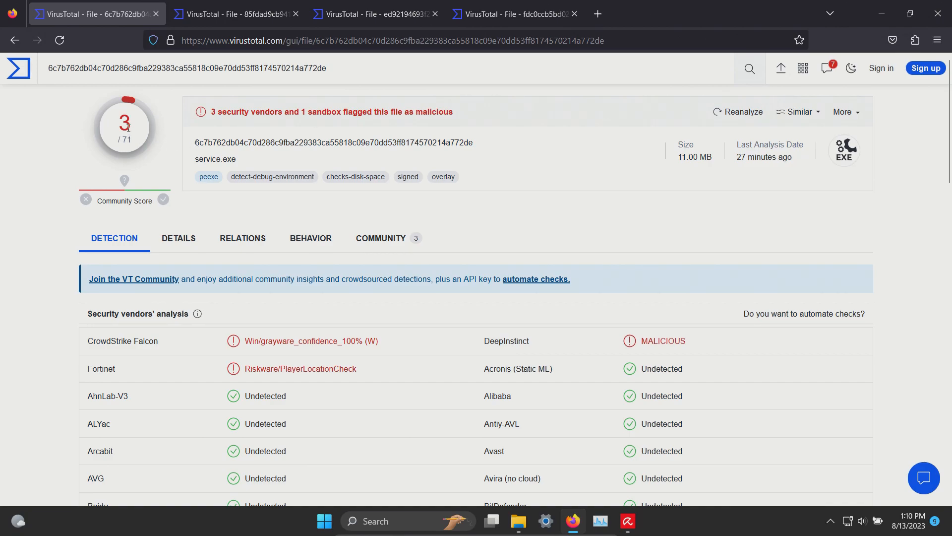
{"action": "mouse_move", "coordinate": [236, 13]}
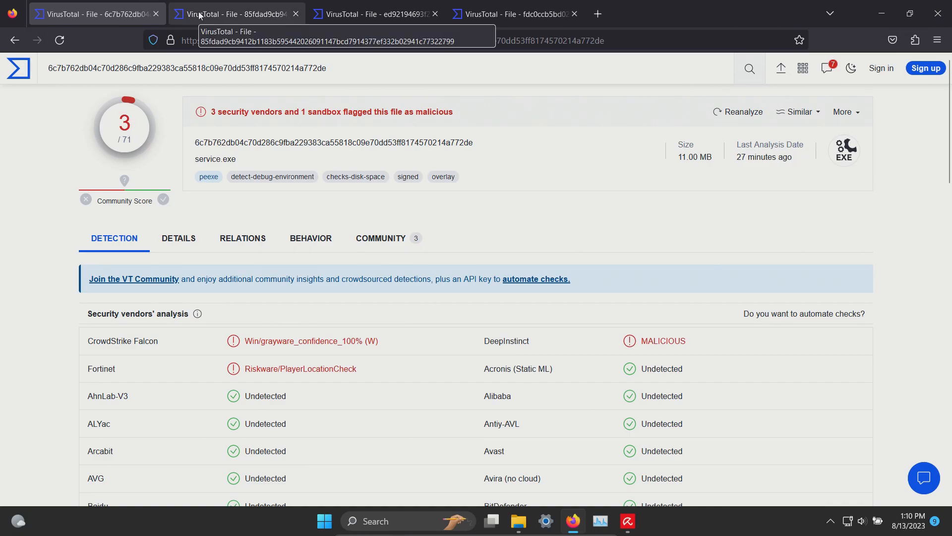
Review the VirusTotal reports for VerifyAndLaunch.exe (11/71), a 17/66 sample and ApowerREC crack (9/70), then return to Avira.
{"action": "left_click", "coordinate": [236, 13]}
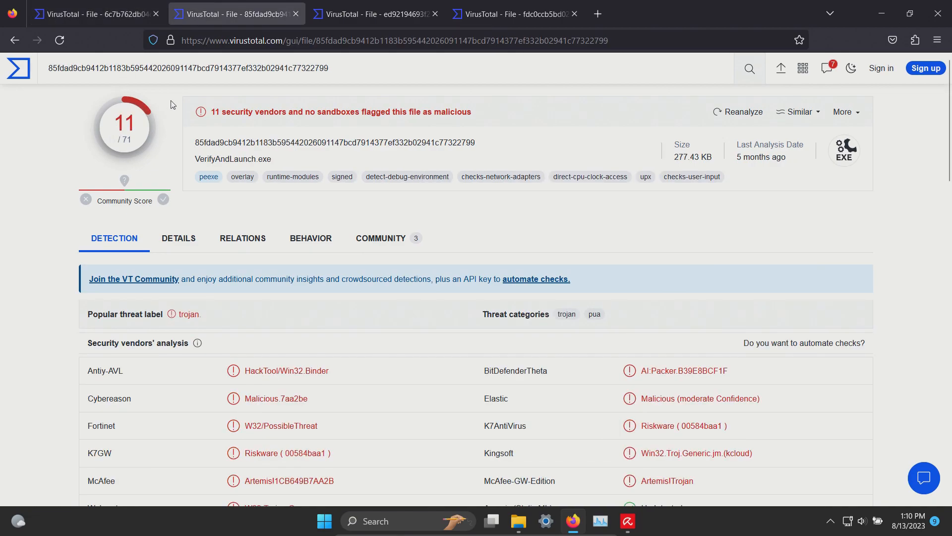
{"action": "mouse_move", "coordinate": [334, 15]}
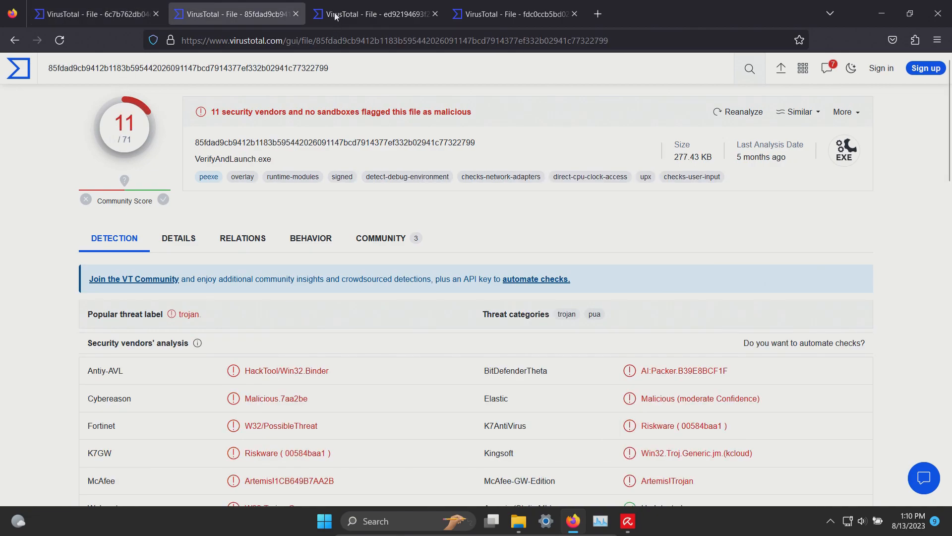
{"action": "left_click", "coordinate": [377, 13]}
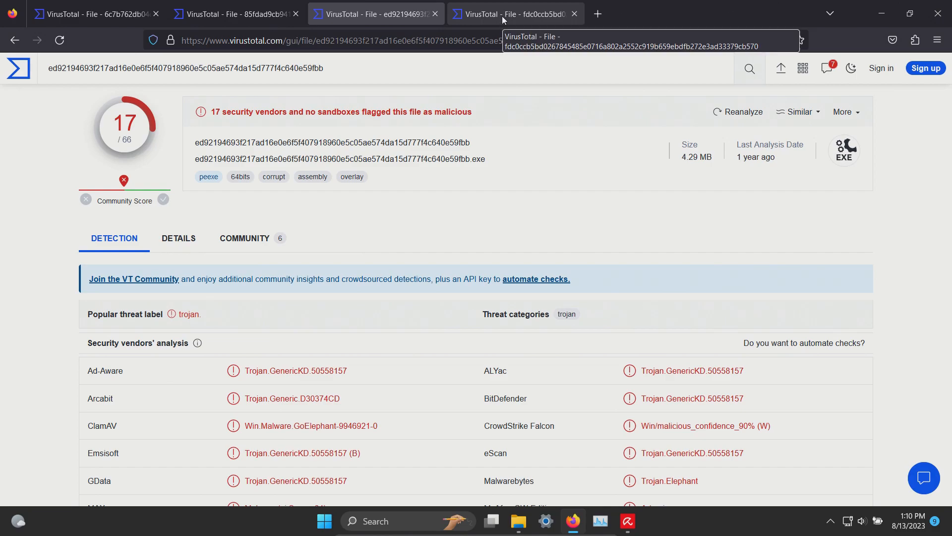
{"action": "left_click", "coordinate": [512, 13]}
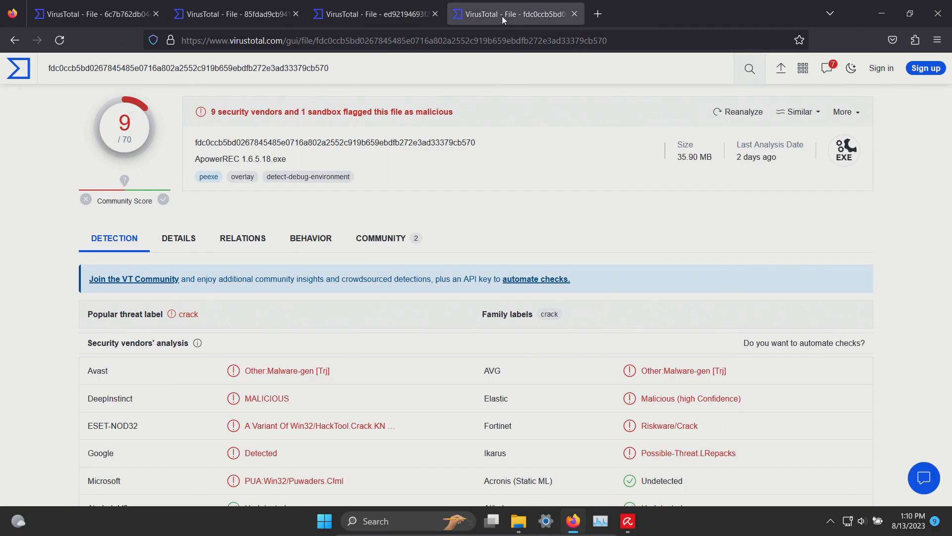
{"action": "left_click", "coordinate": [627, 521]}
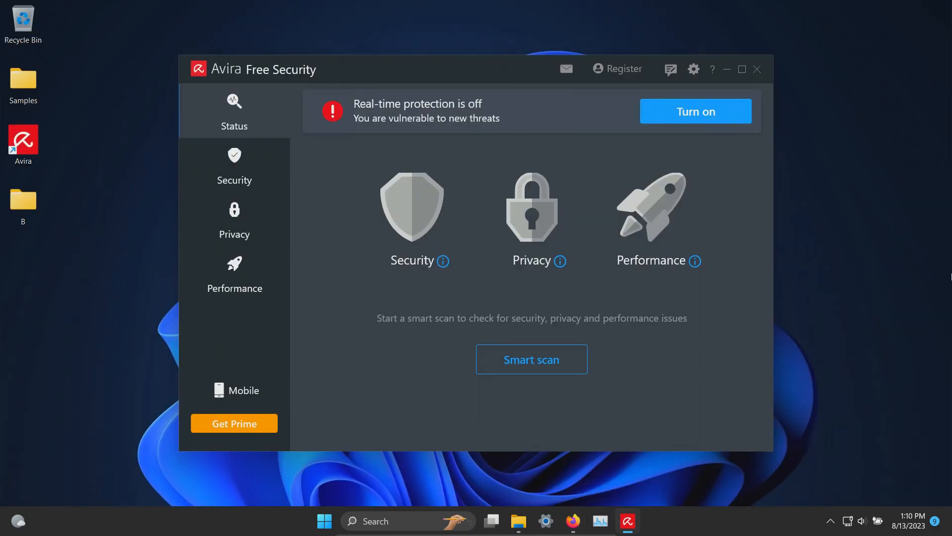